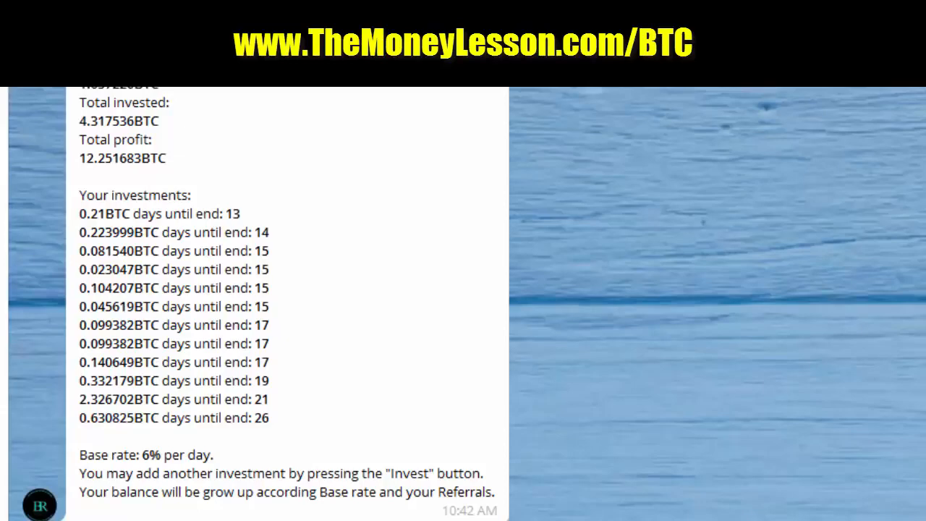
Review the bot's 1.057832 BTC balance and send it a withdraw request.
scroll(down, 3)
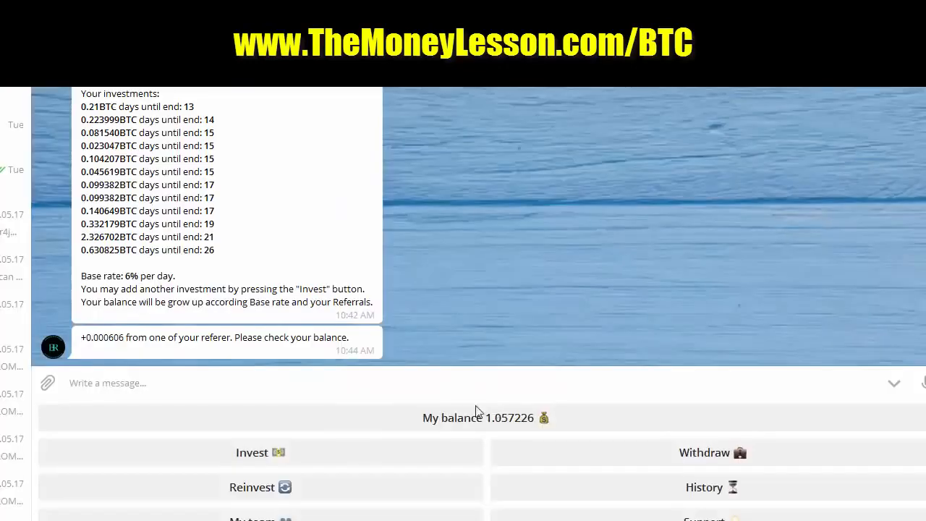
mouse_move(499, 427)
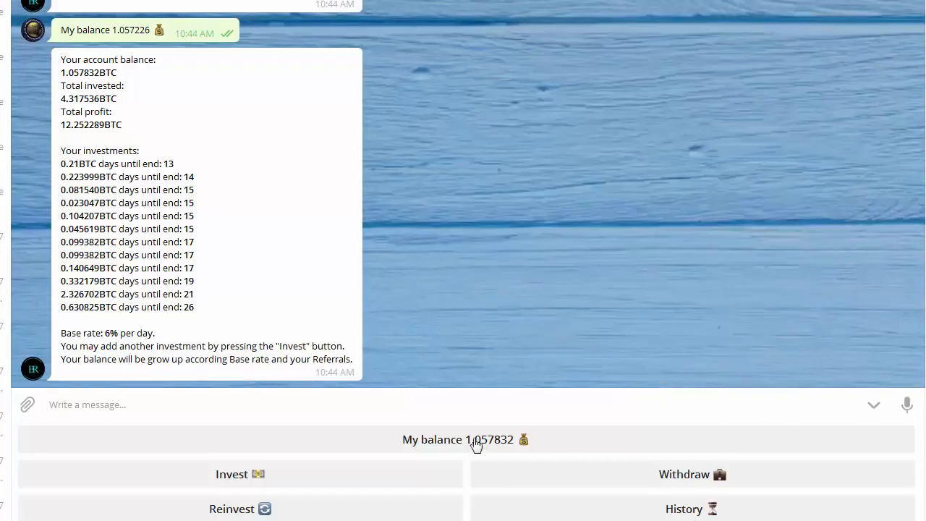
click(692, 475)
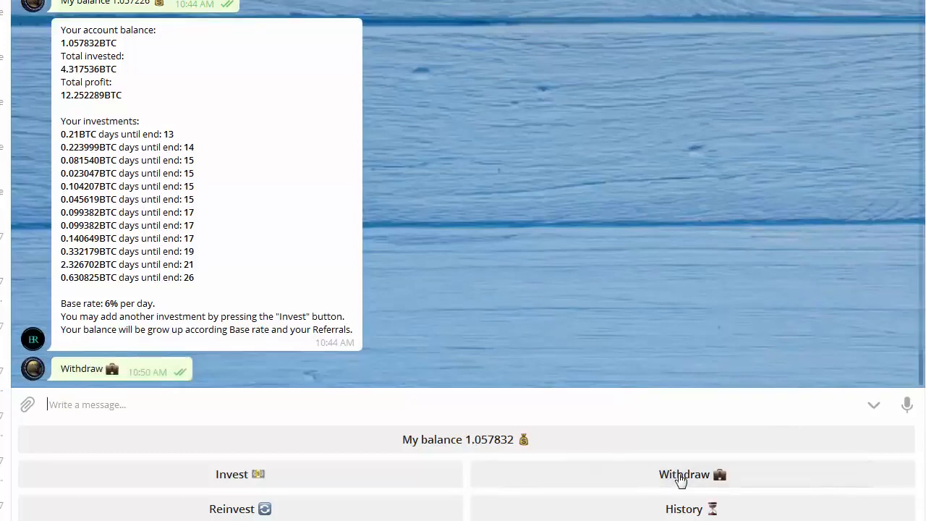
Complete Coinbase 2-step verification and reach the dashboard showing the $14,748.38 portfolio.
click(691, 475)
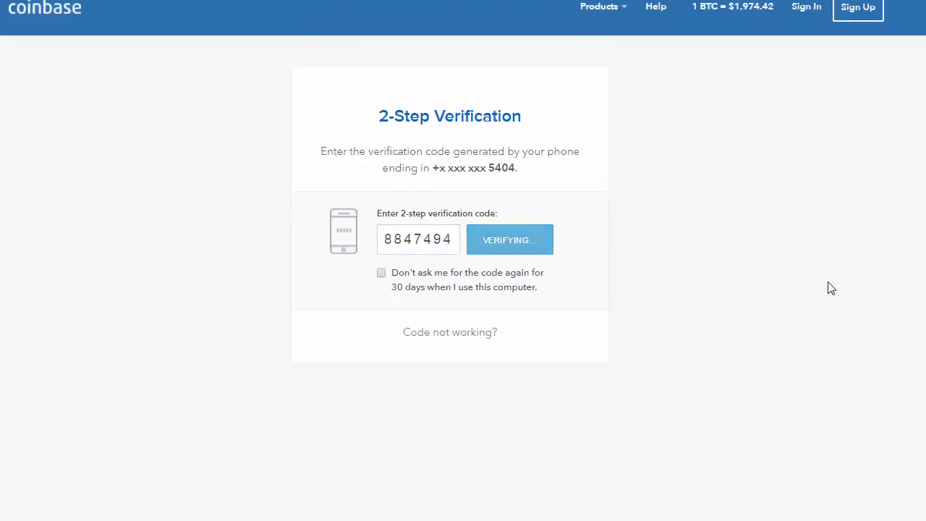
click(509, 240)
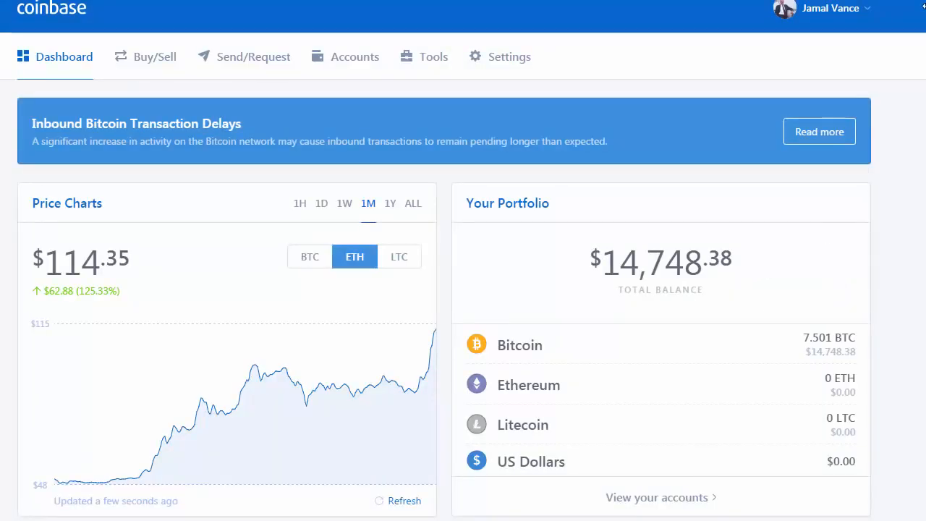
scroll(down, 3)
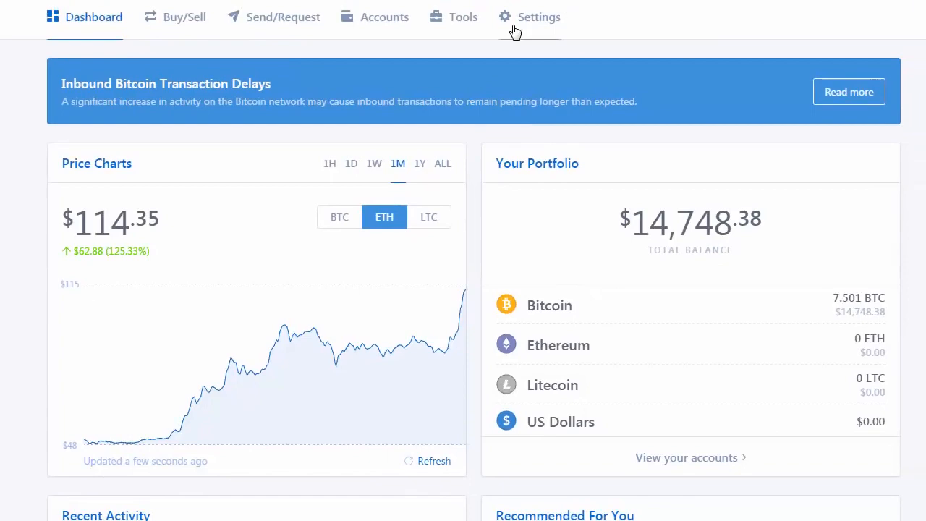
click(463, 17)
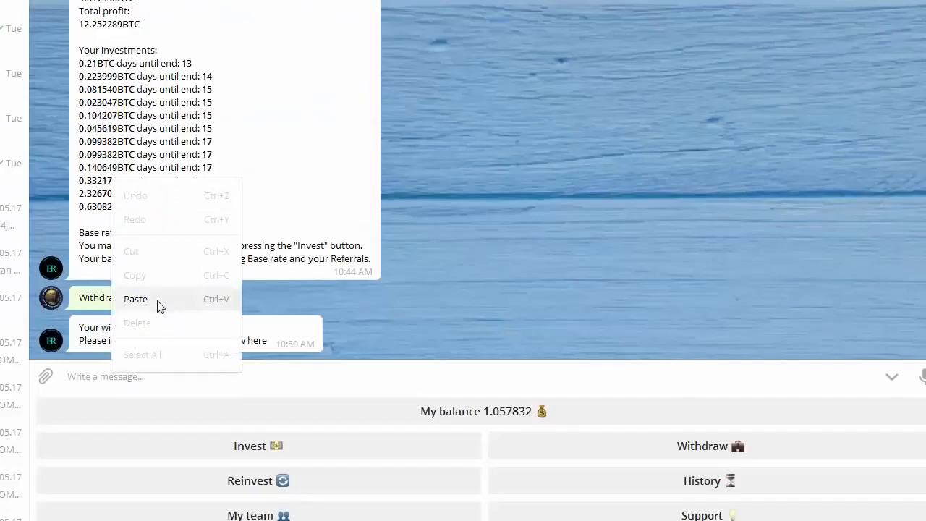
Paste the bitcoin address as the withdrawal address and compose the /out 1.057832 command.
click(136, 298)
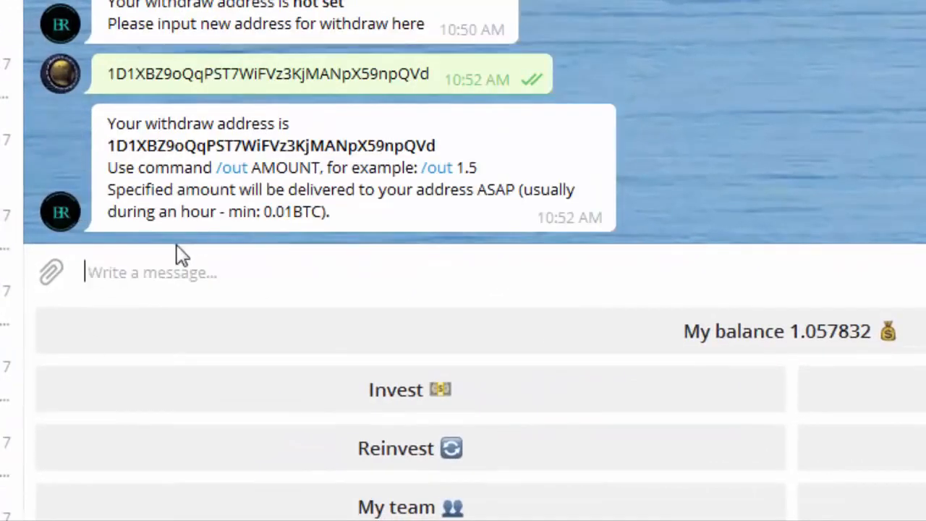
text(/)
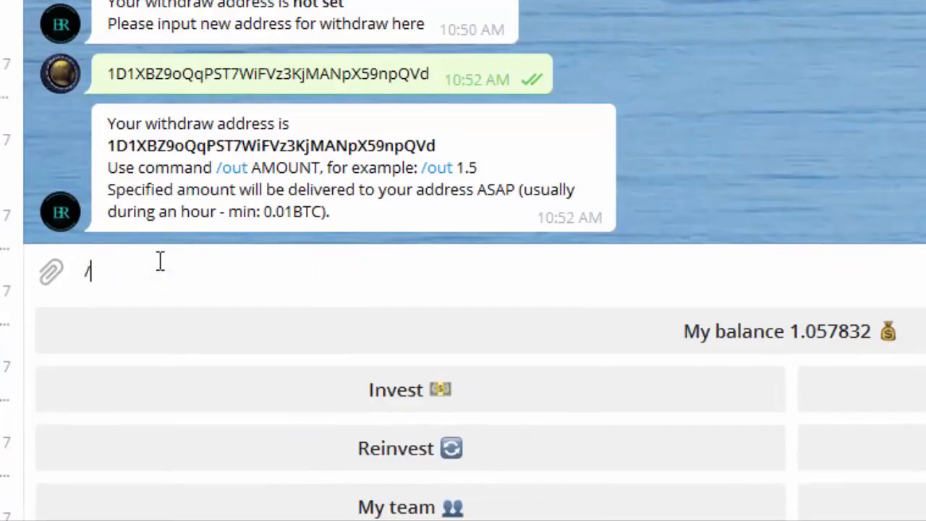
text(out)
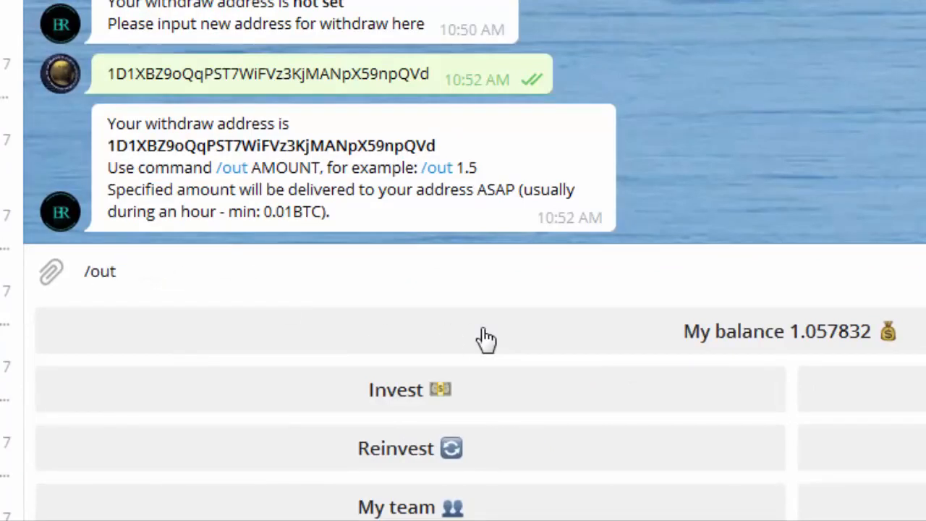
text(1.)
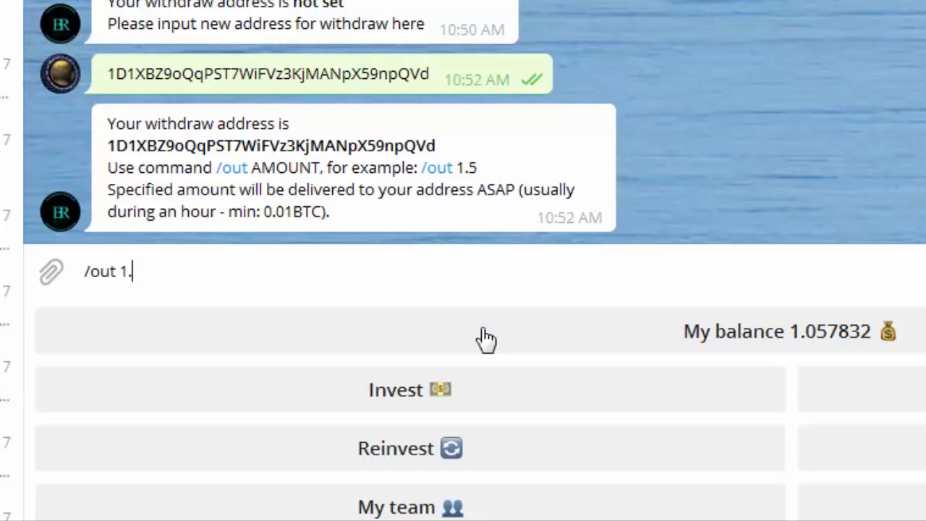
text(0578)
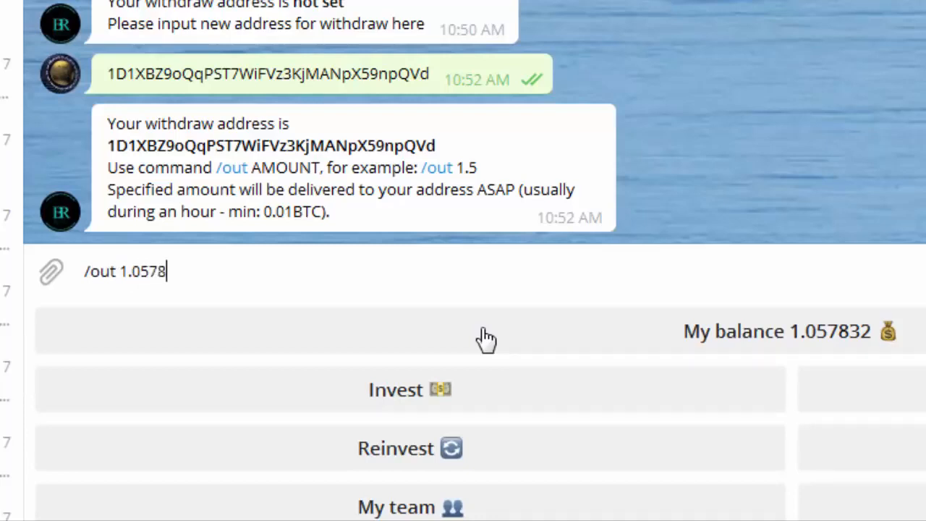
text(32)
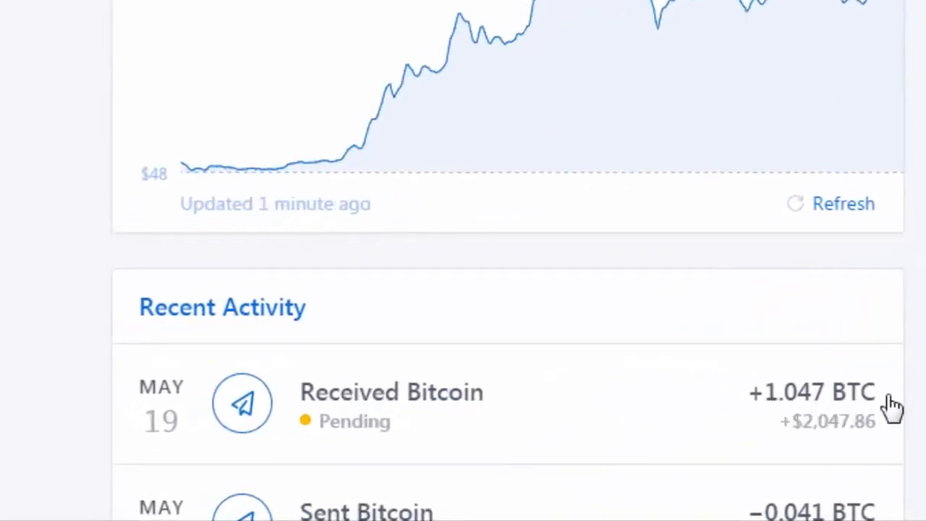
mouse_move(794, 476)
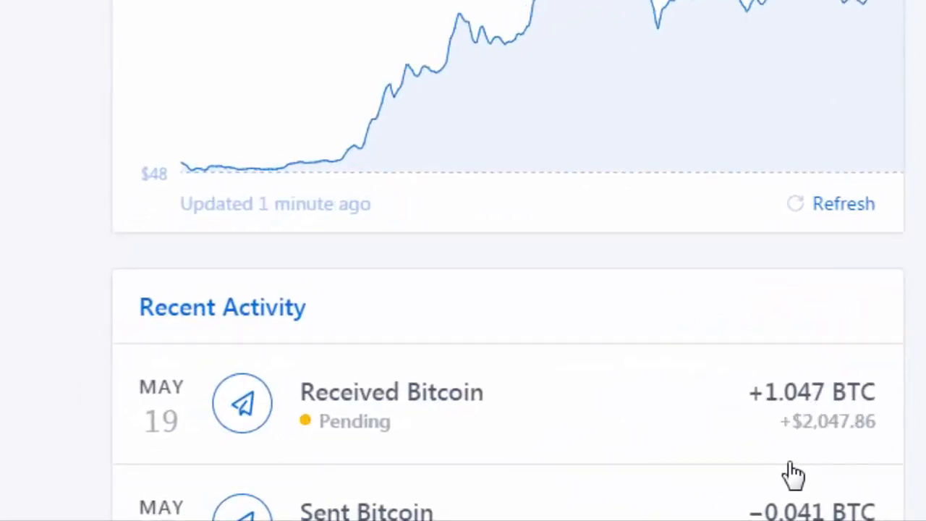
mouse_move(801, 469)
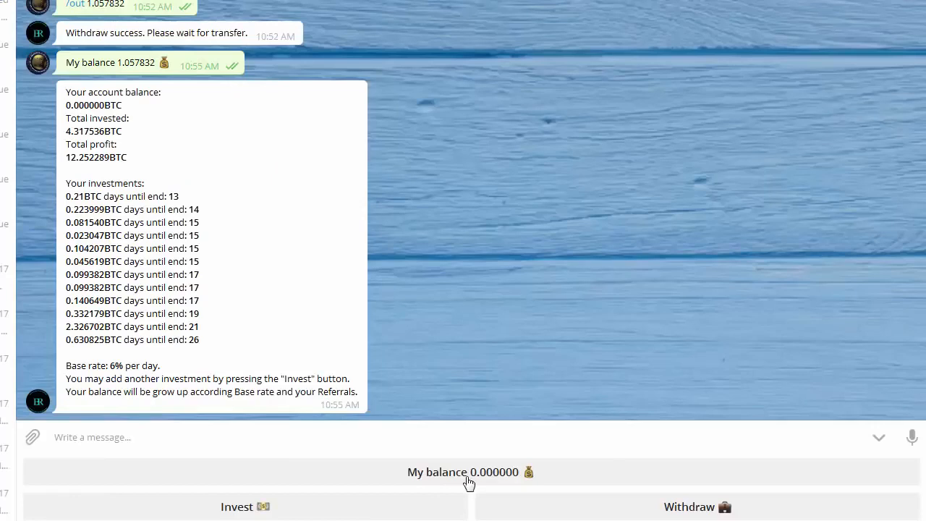
mouse_move(67, 163)
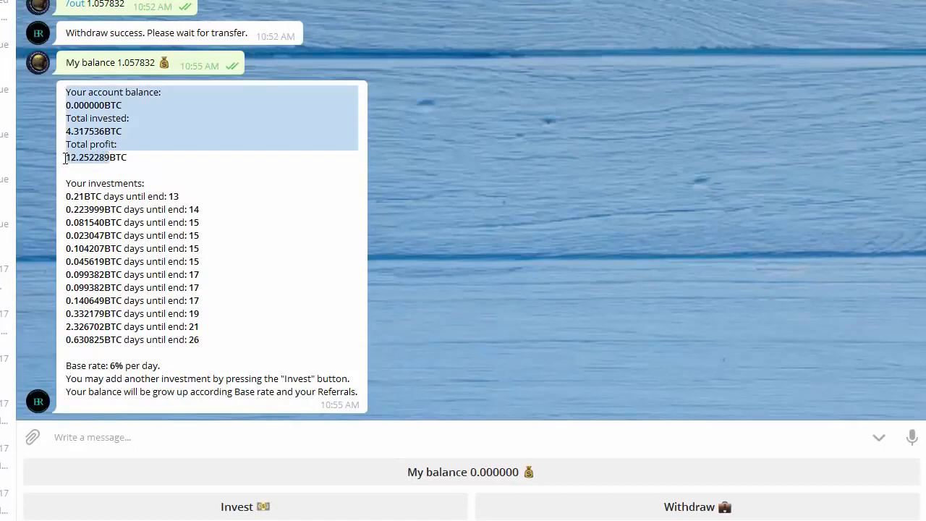
Copy the bot's 0.000000 BTC balance and 12.252289 BTC total profit figures.
right_click(95, 156)
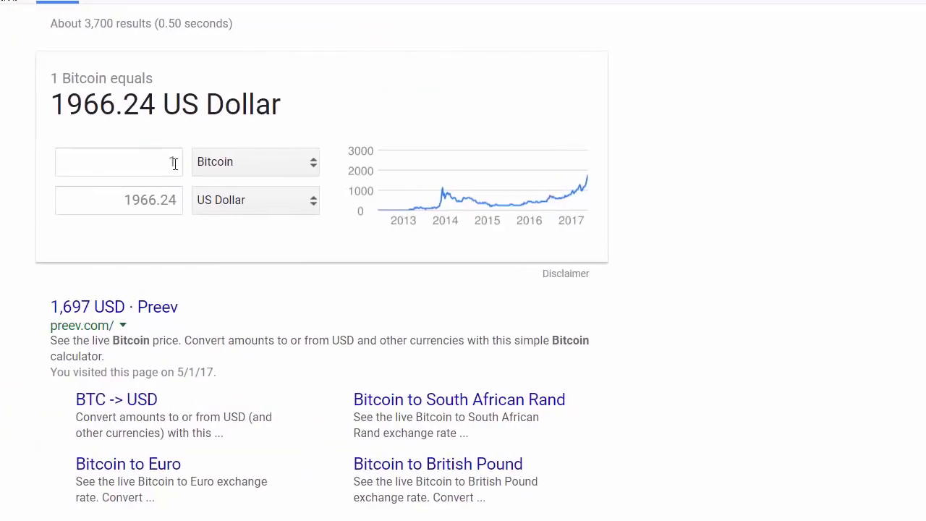
Enter 12.252289 in Google's Bitcoin field to get 24090.94 US dollars.
text(12.252289)
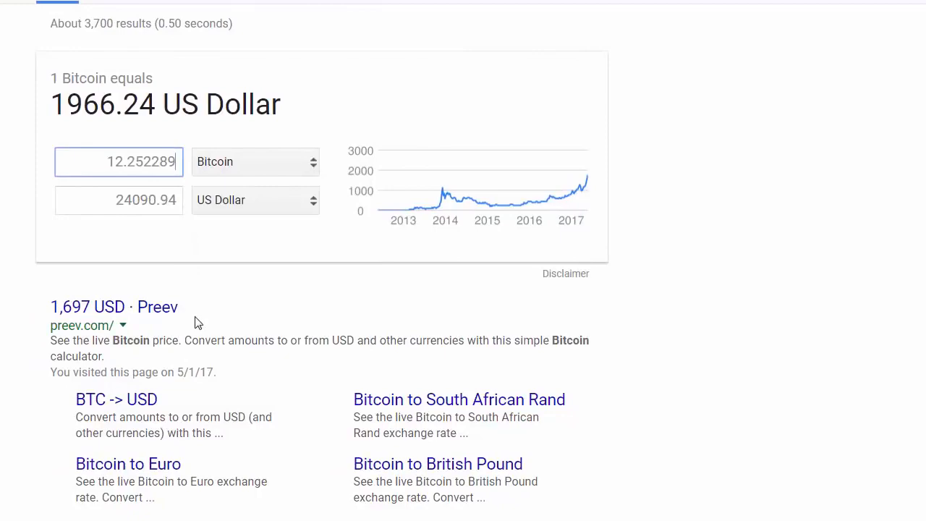
click(144, 200)
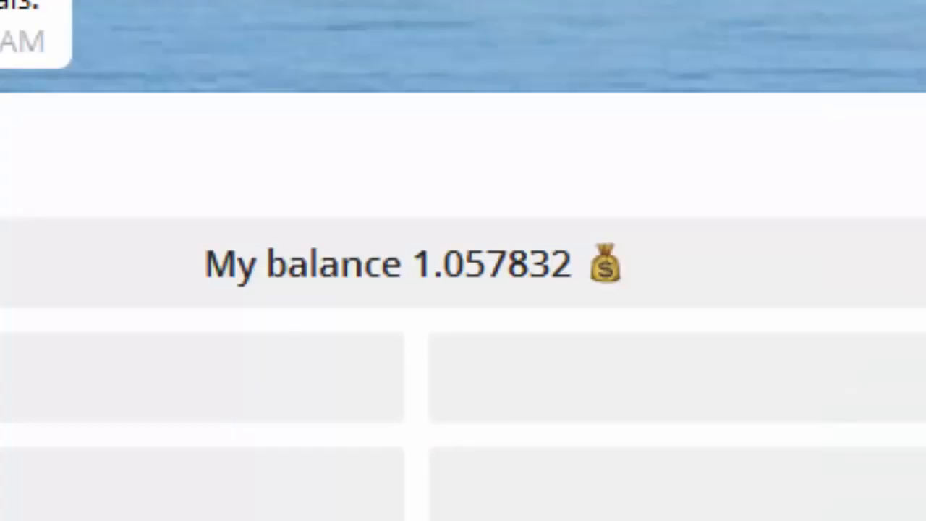
mouse_move(553, 253)
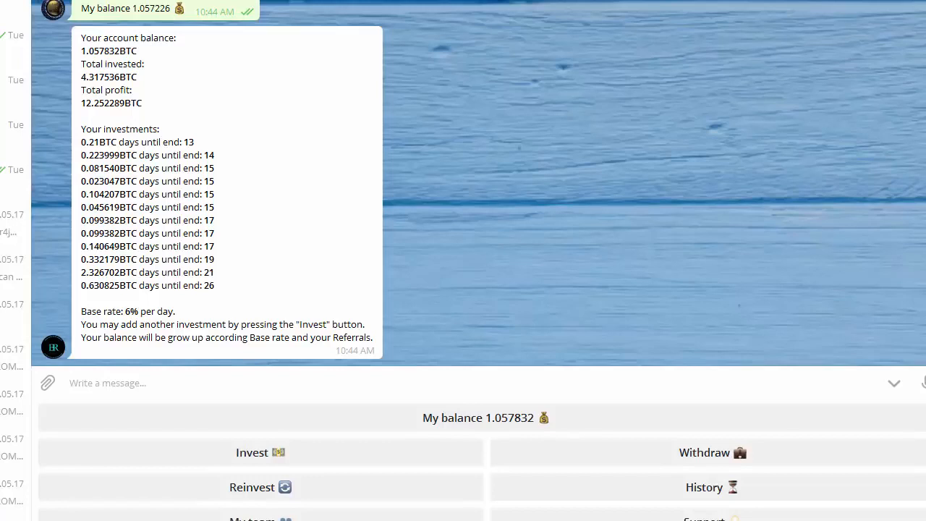
click(107, 382)
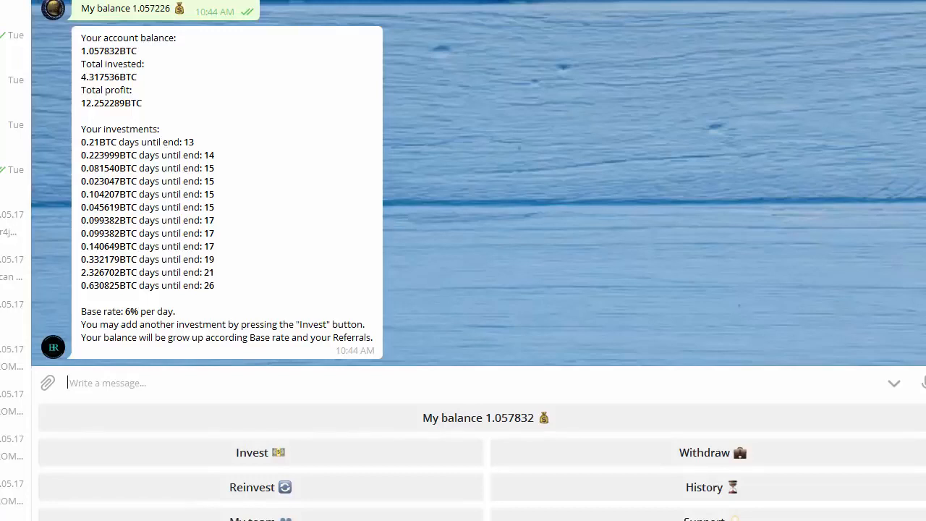
mouse_move(78, 147)
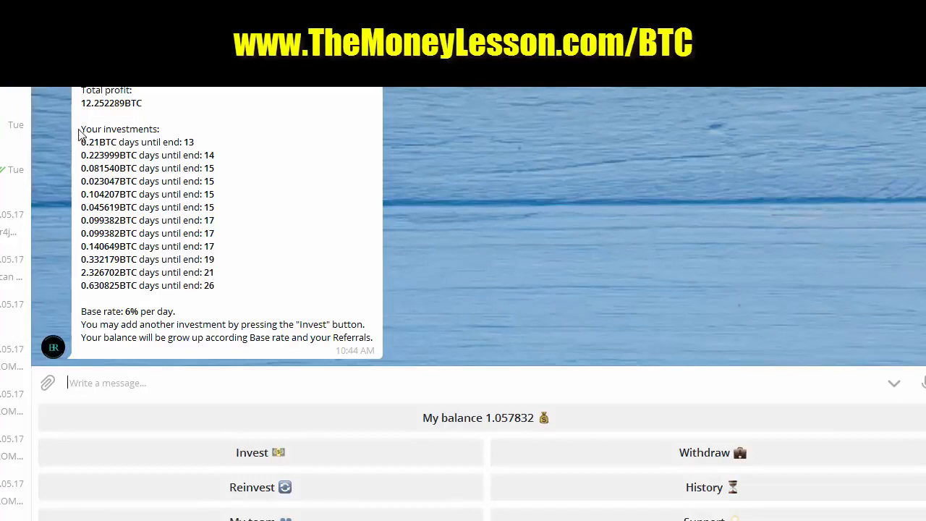
mouse_move(249, 272)
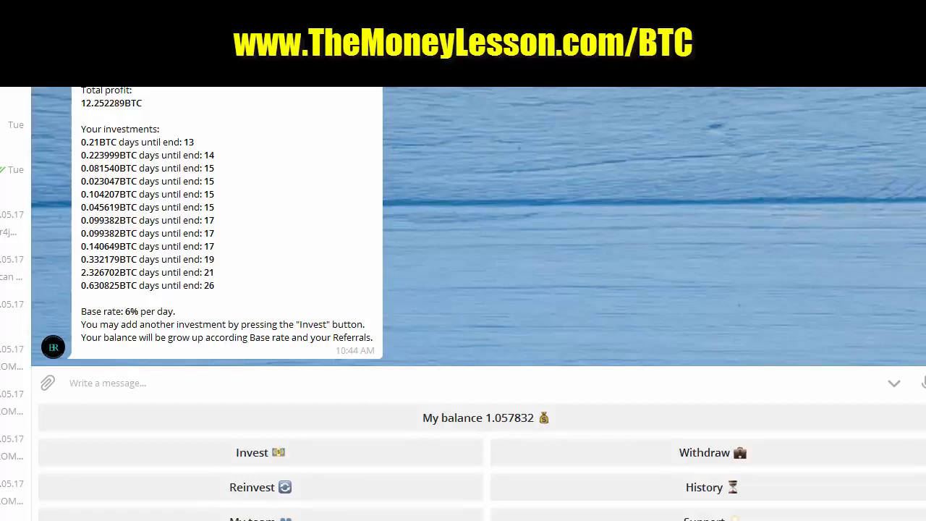
click(108, 382)
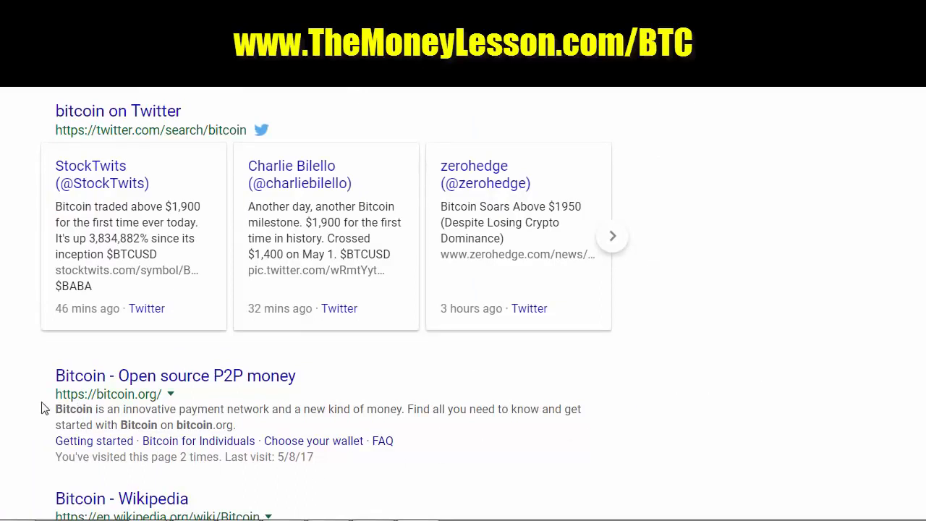
mouse_move(175, 376)
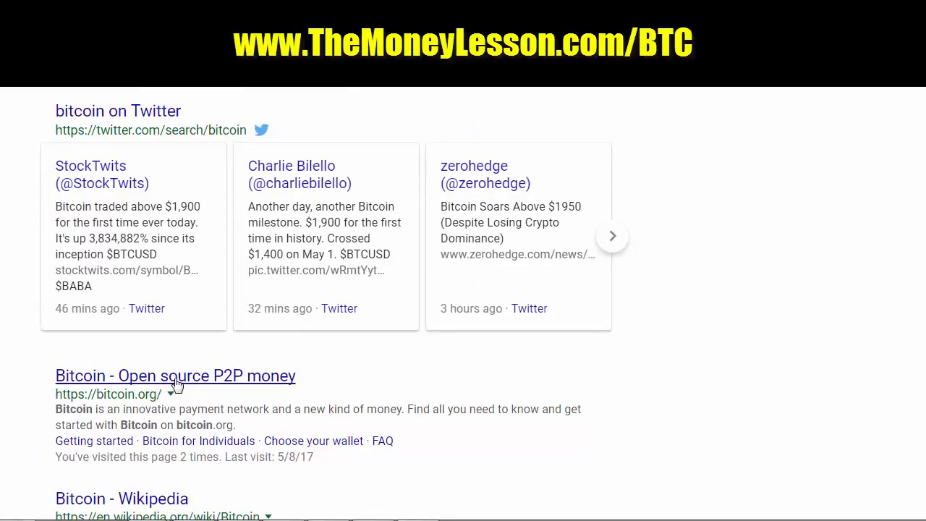
Open bitcoin.org from the Google results and browse its payment-network introduction.
click(175, 376)
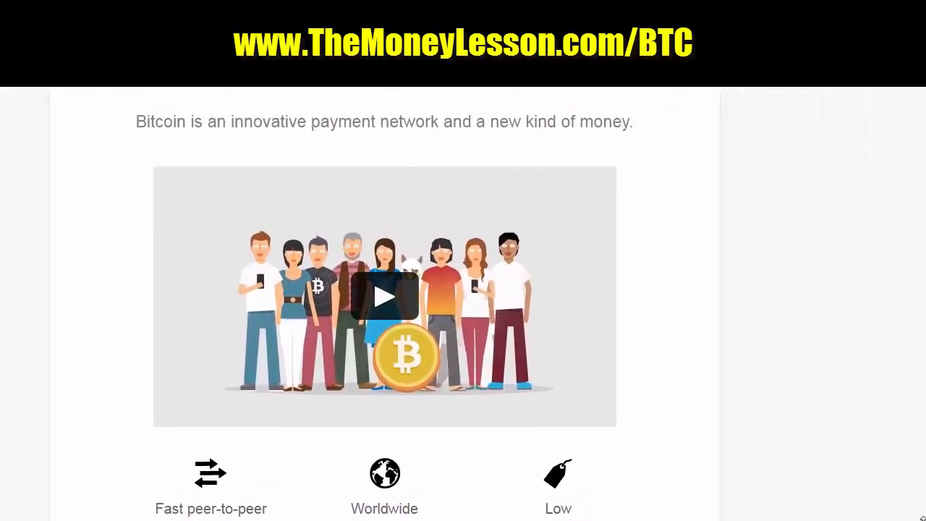
scroll(down, 3)
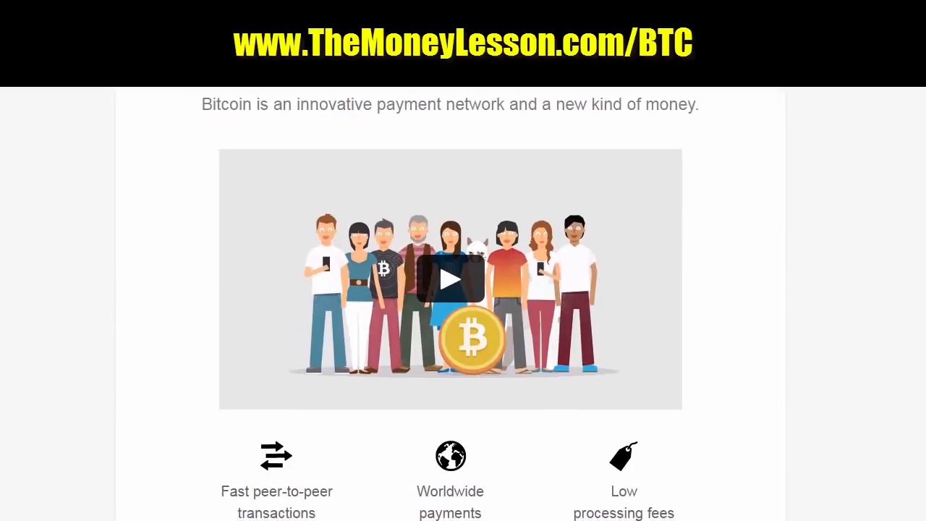
scroll(down, 3)
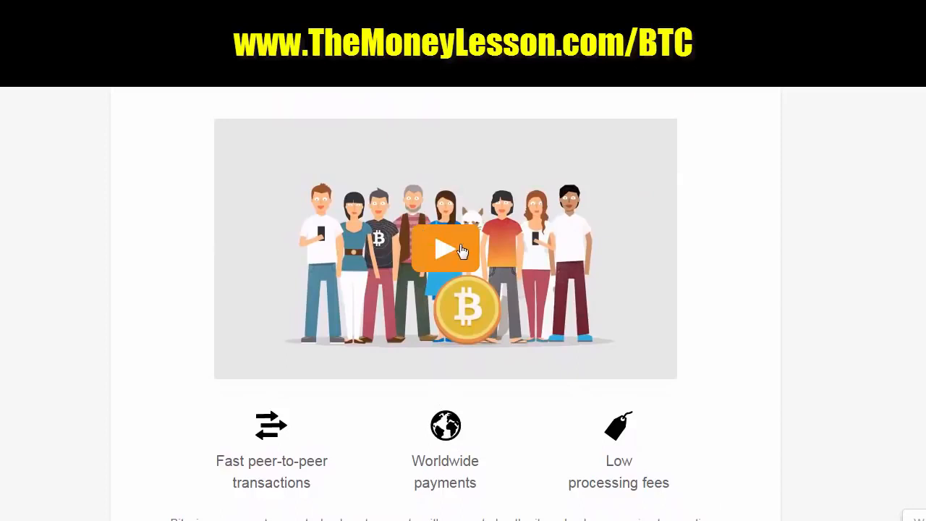
mouse_move(463, 258)
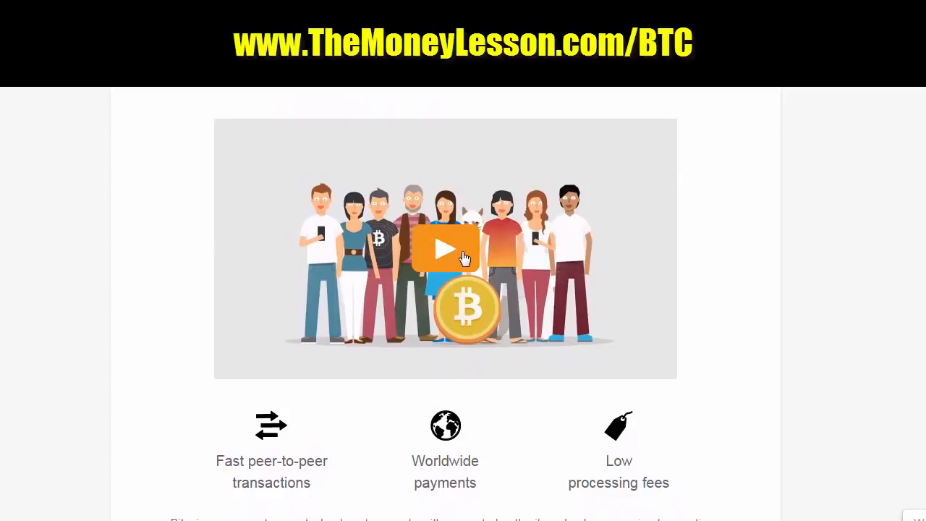